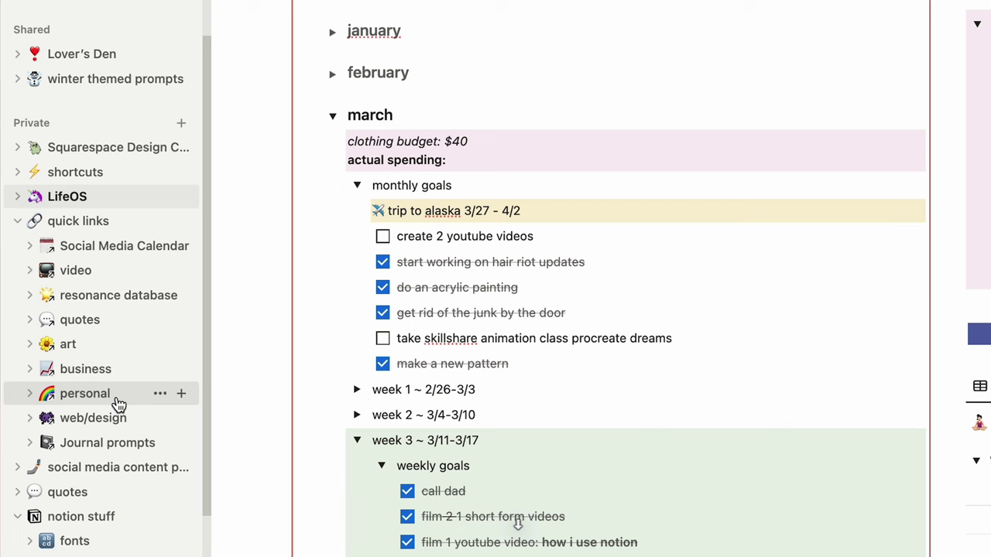
# Switch from the monthly goals page to the web/design page from the sidebar
pyautogui.click(68, 344)
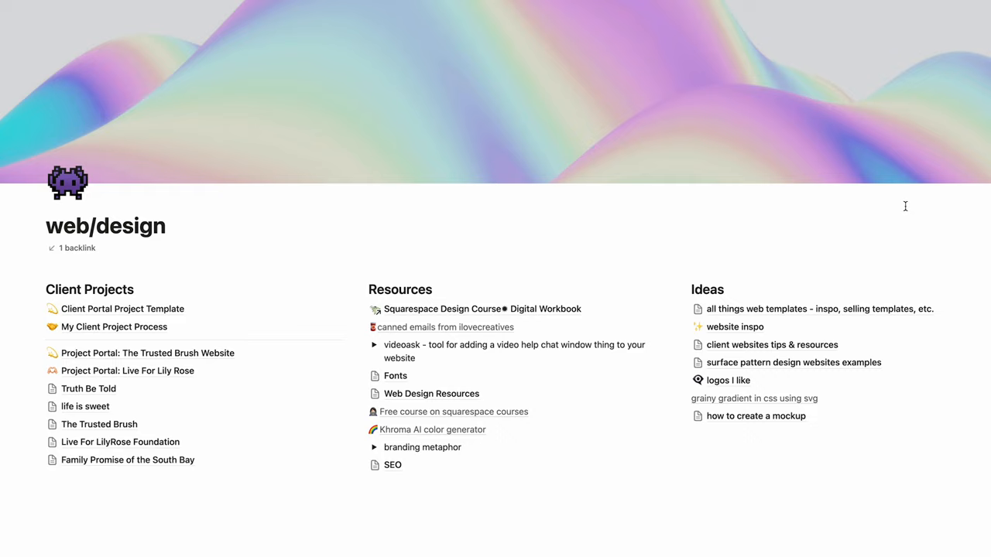
pyautogui.click(395, 375)
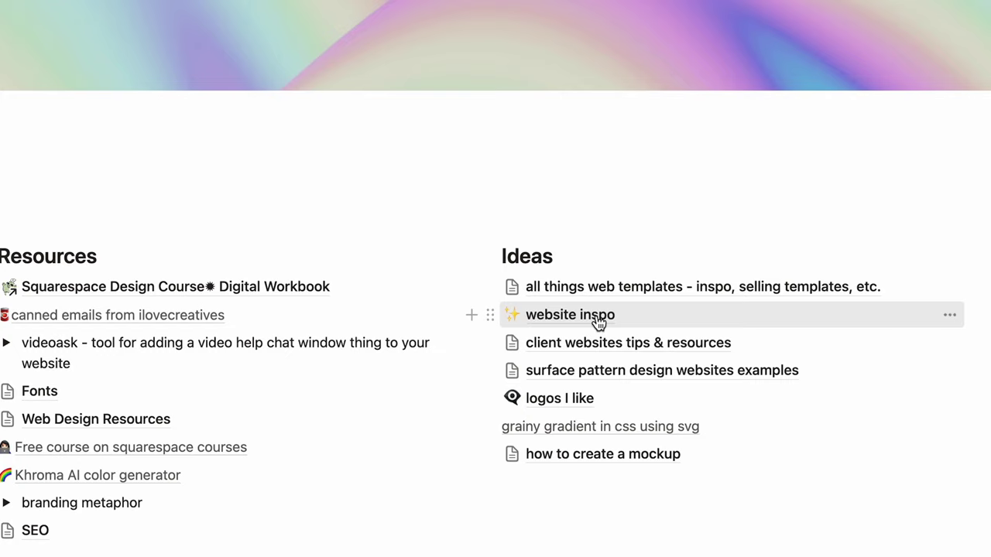
# Open the Project Portal: The Trusted Brush Website and bring its Timeline database into view
pyautogui.click(569, 315)
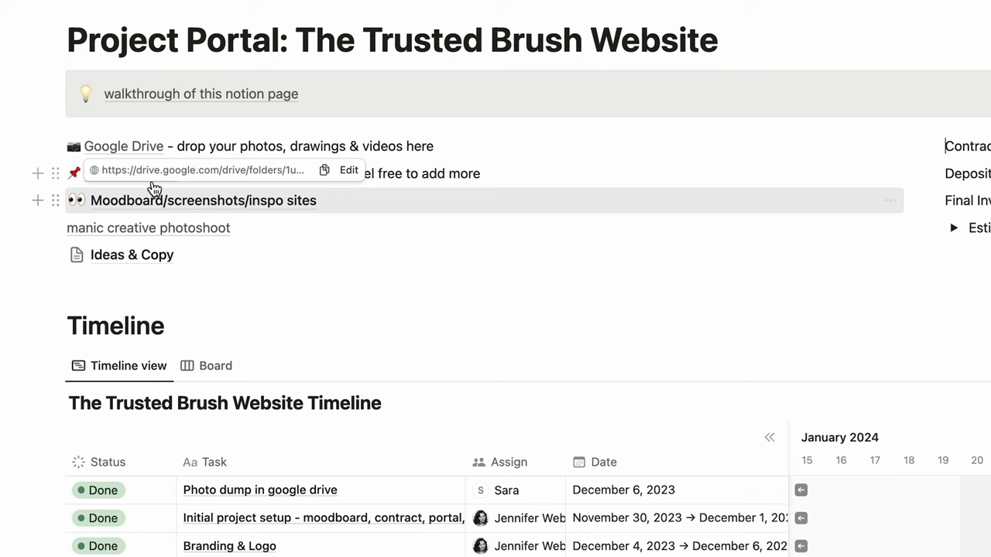
pyautogui.scroll(-3)
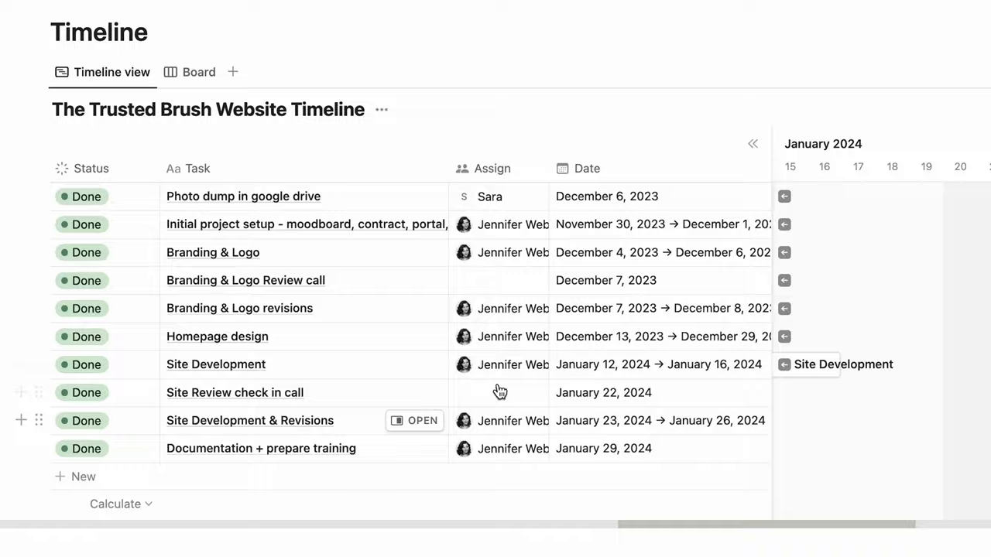